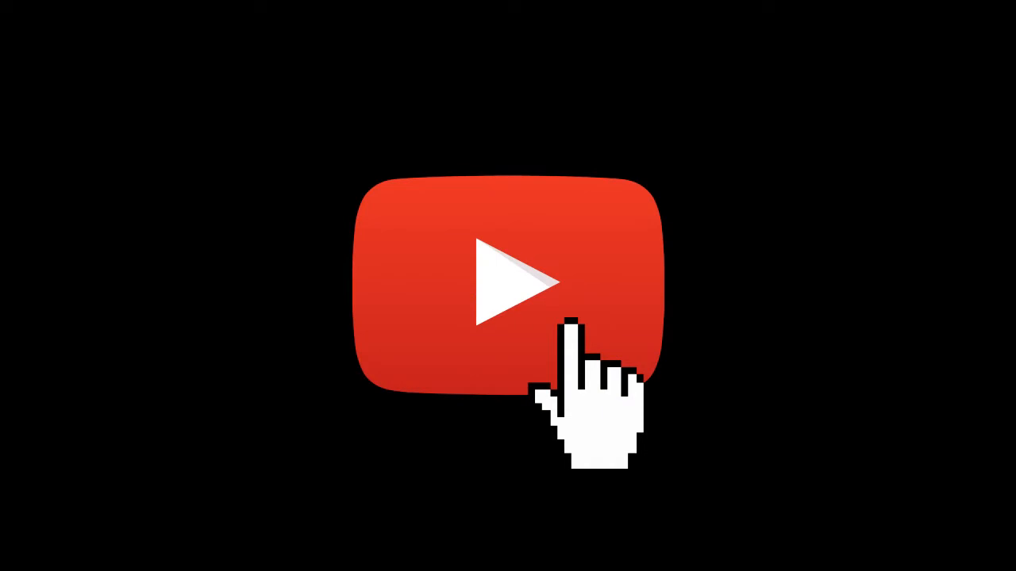
- Bring up a blank new browser tab with an empty address bar
left_click(508, 285)
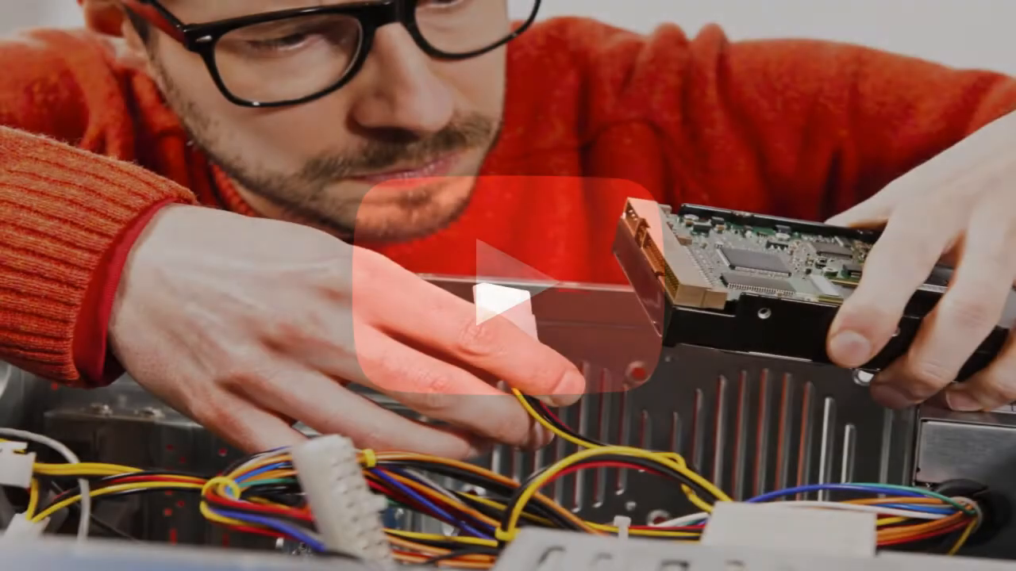
left_click(508, 286)
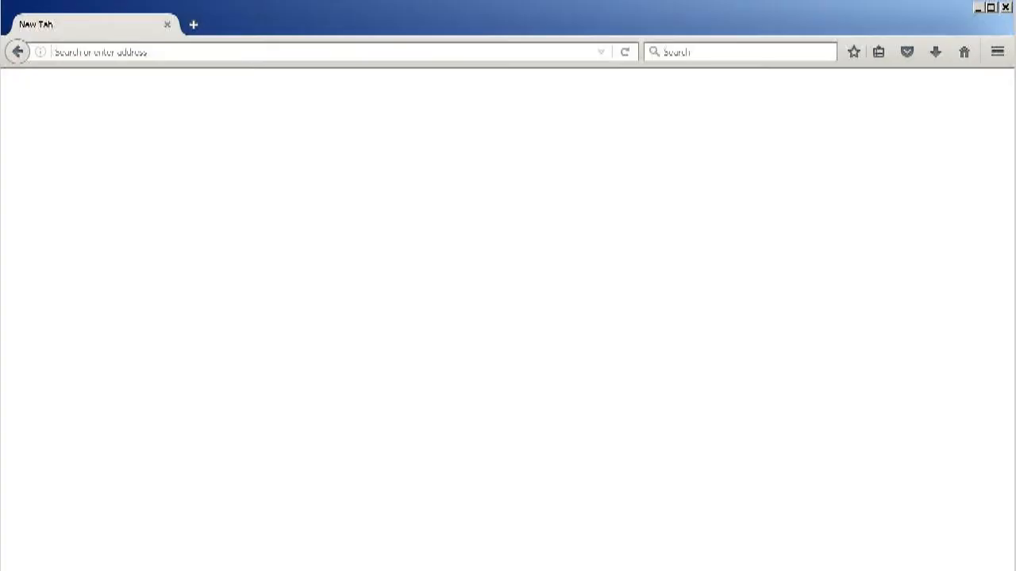
- Go to sordie.co.uk, view the EO.Addons page and scroll through its addon list
type("sordle.co.uk/addons")
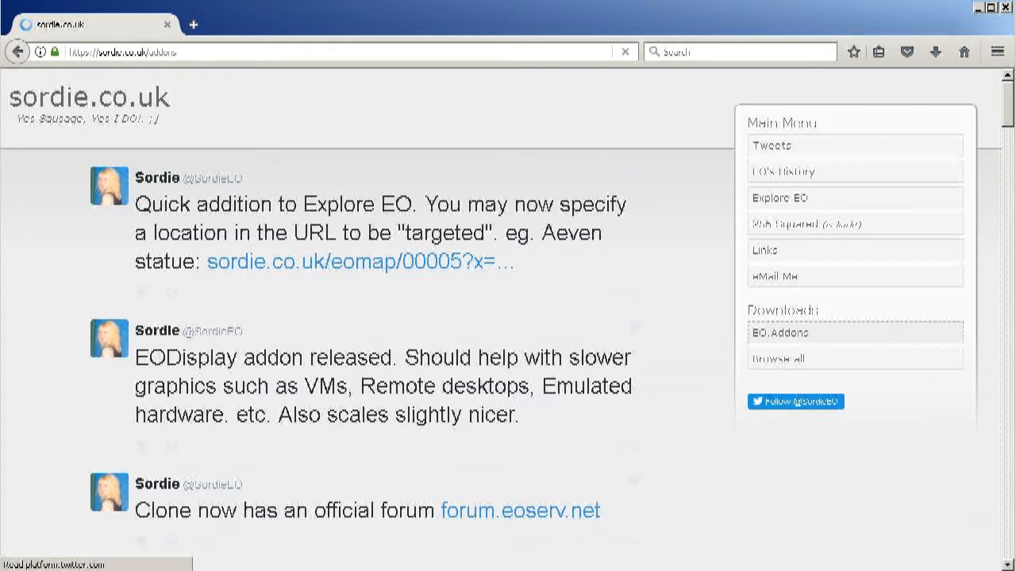
left_click(774, 333)
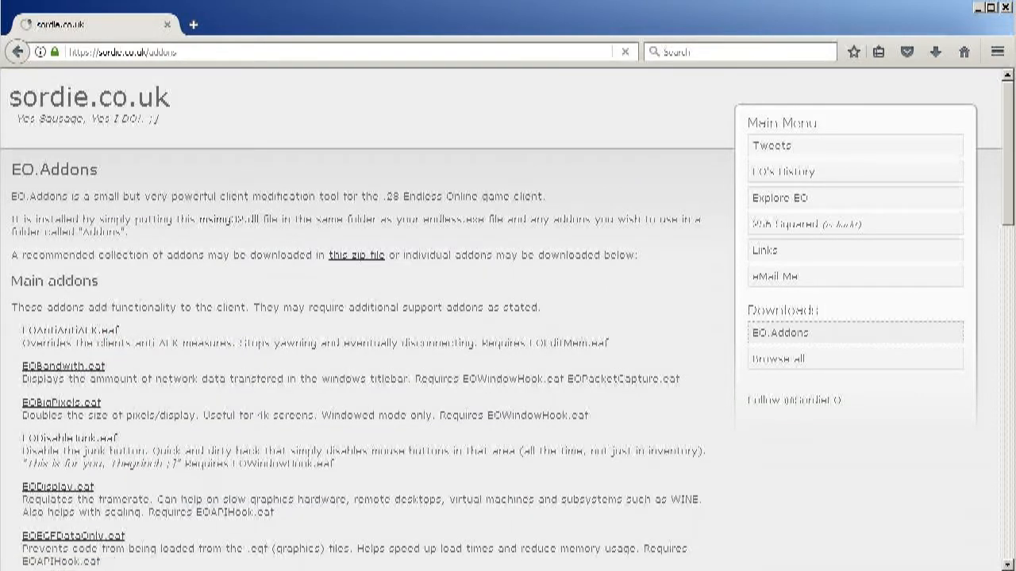
scroll("down", 3)
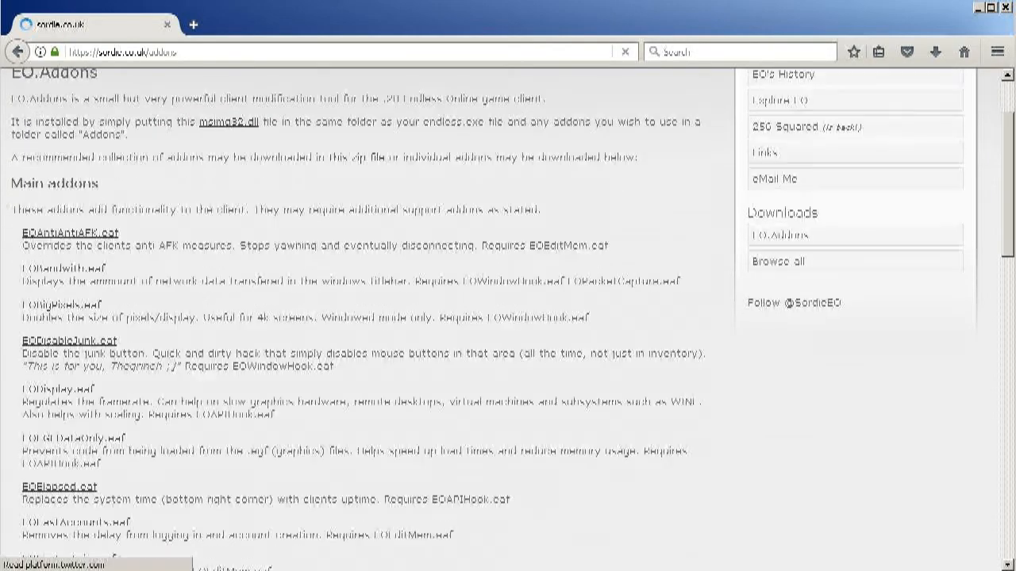
scroll("down", 3)
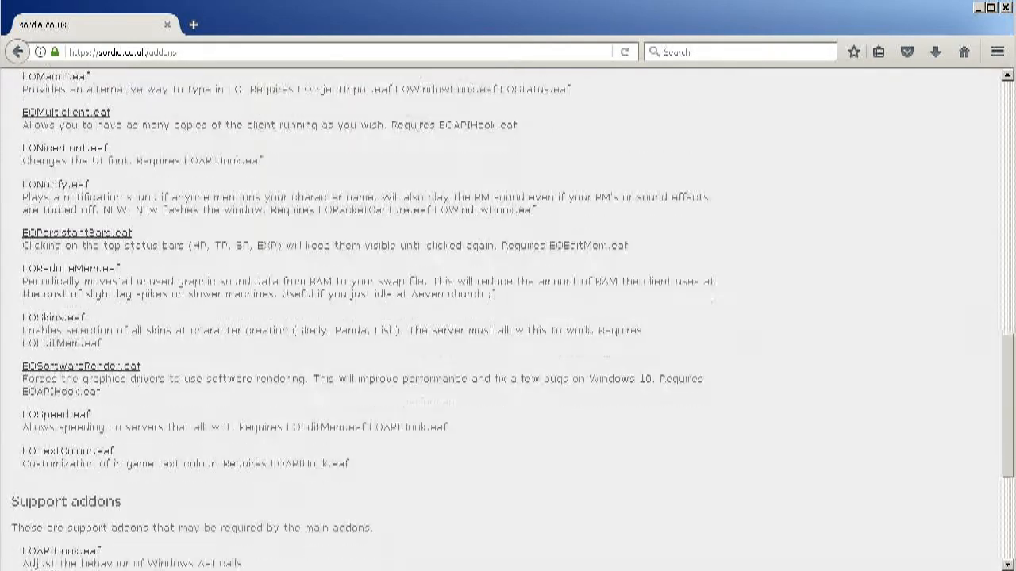
scroll("up", 3)
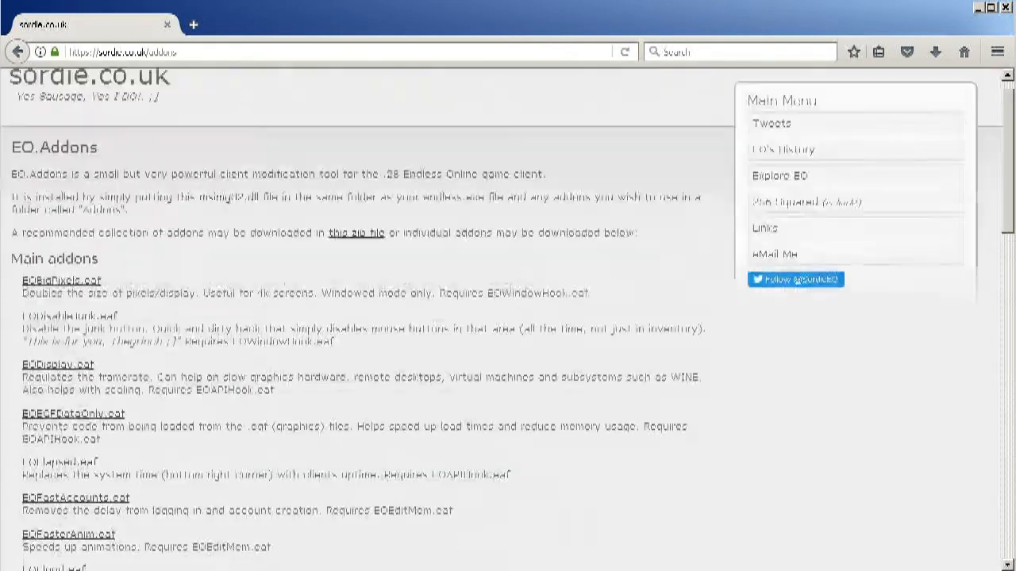
scroll("up", 3)
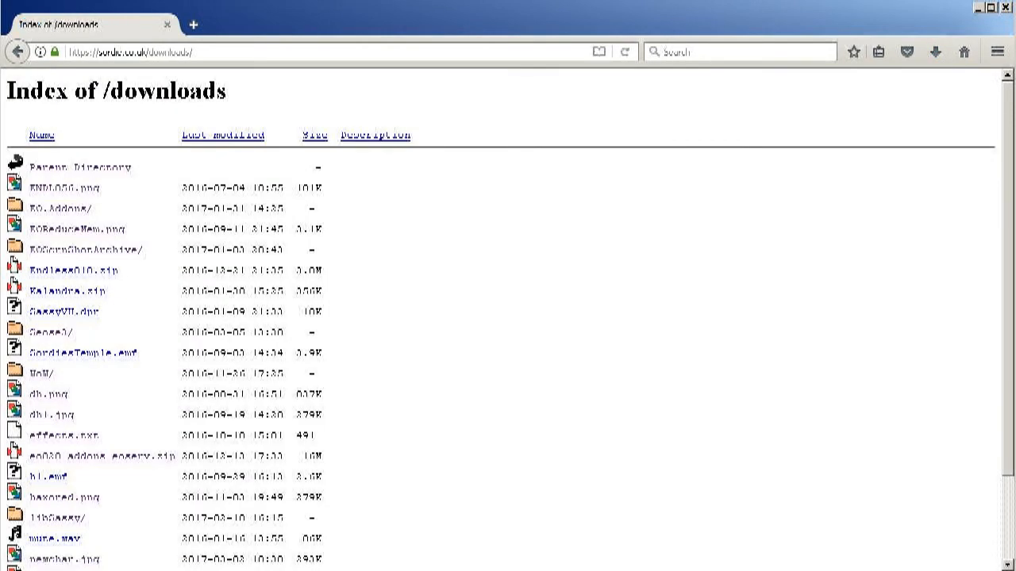
- Put the browser away so the desktop is showing
scroll("down", 3)
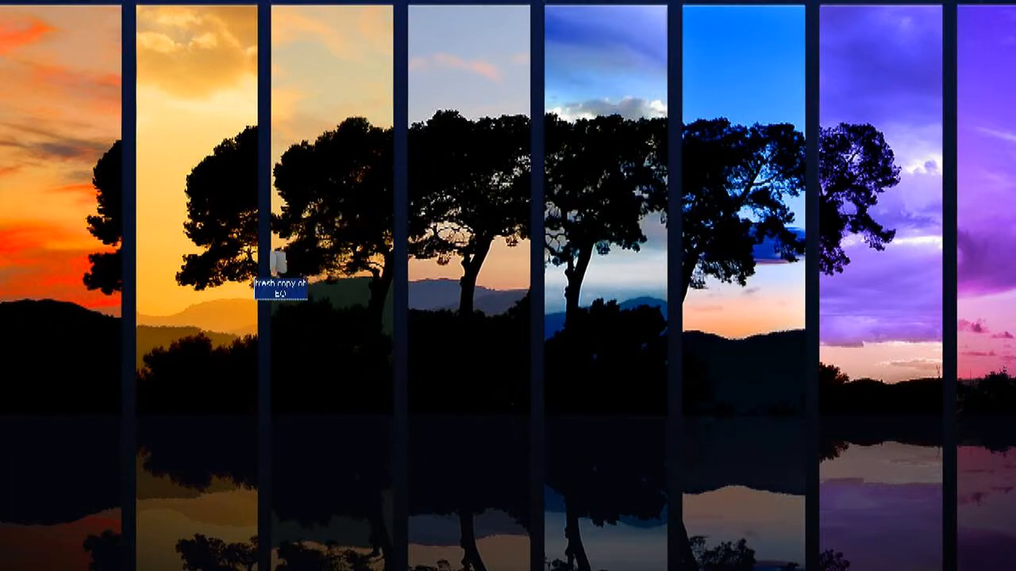
- Paste the addon files into the fresh copy of EO, merging the existing config folder
double_click(276, 269)
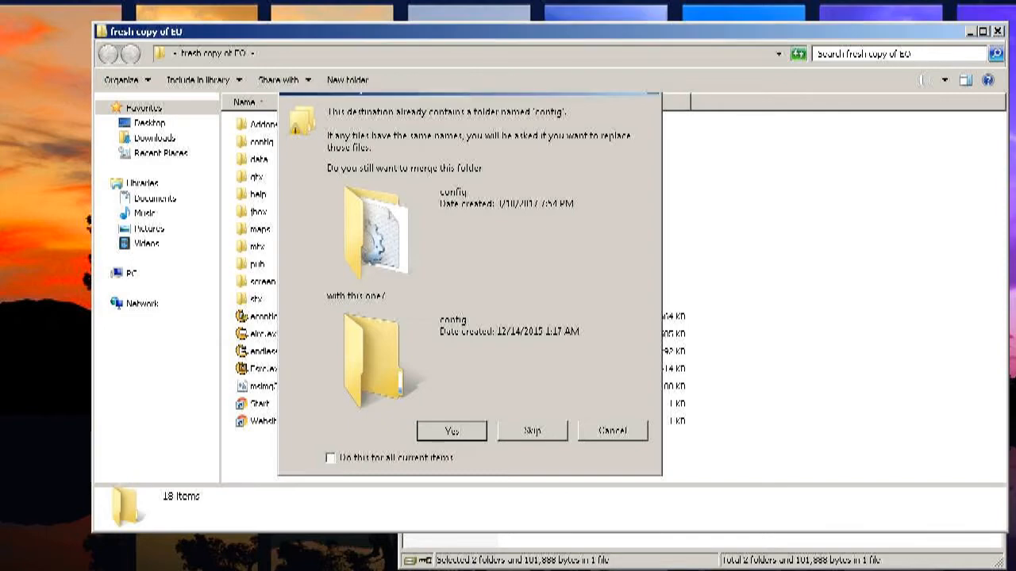
left_click(450, 432)
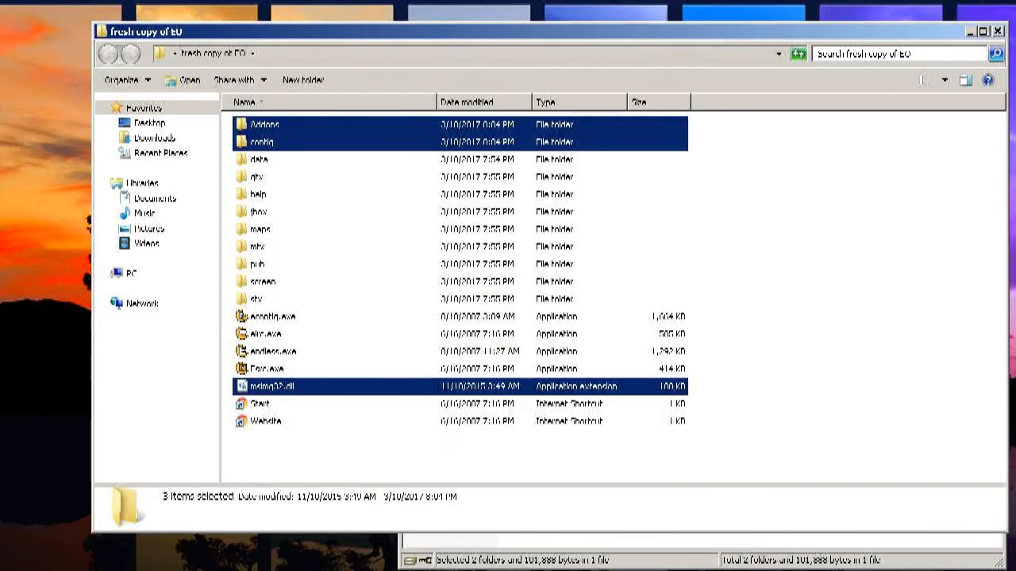
left_click(263, 124)
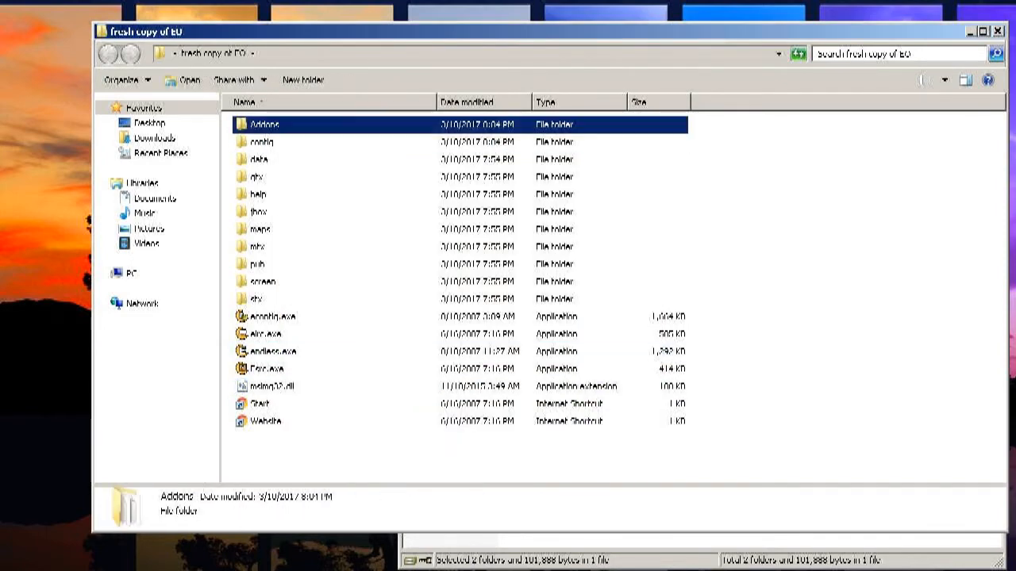
- Delete EOFastAccounts and the other incompatible addons, leaving ten addon files
double_click(267, 124)
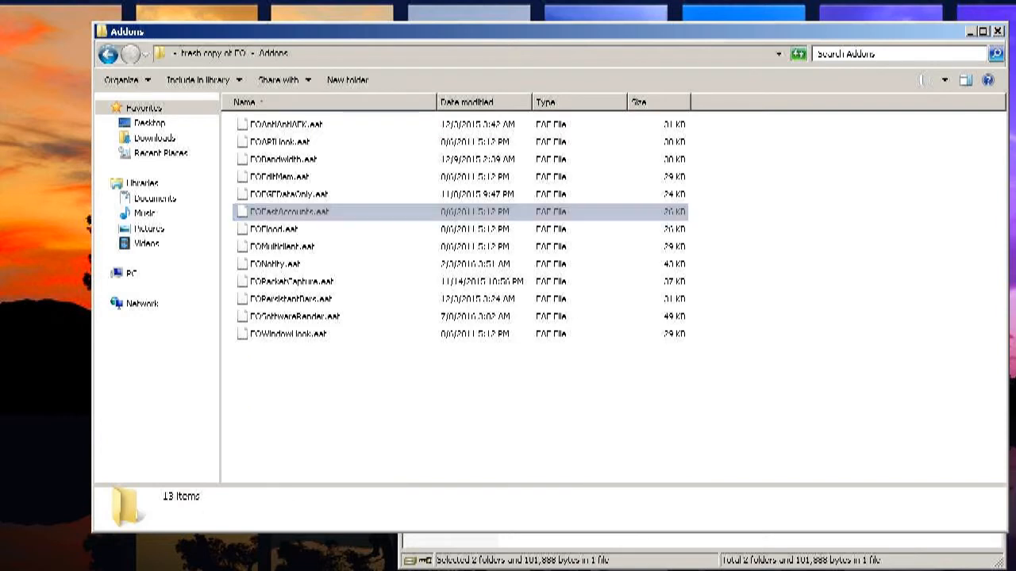
left_click(287, 211)
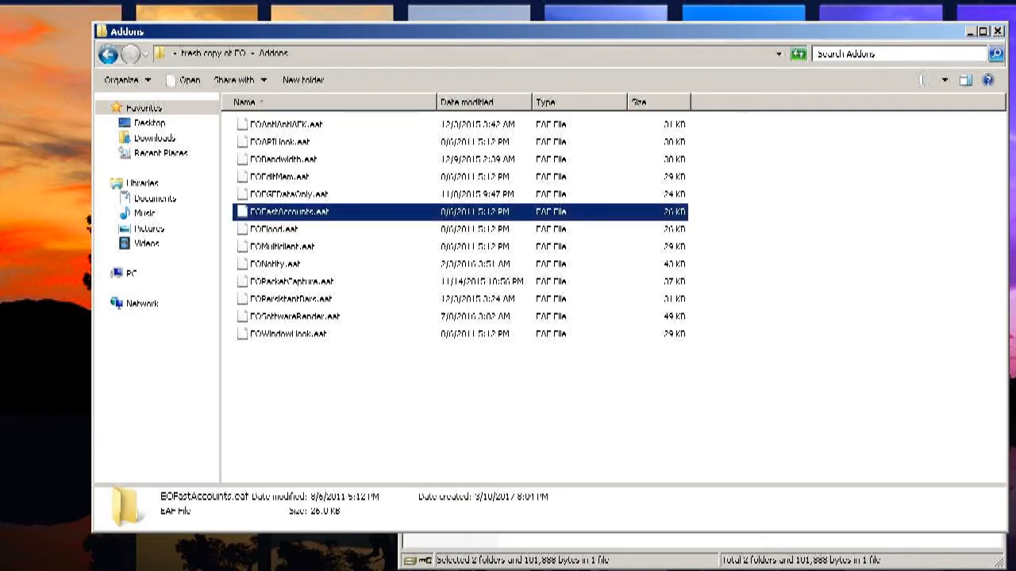
right_click(288, 213)
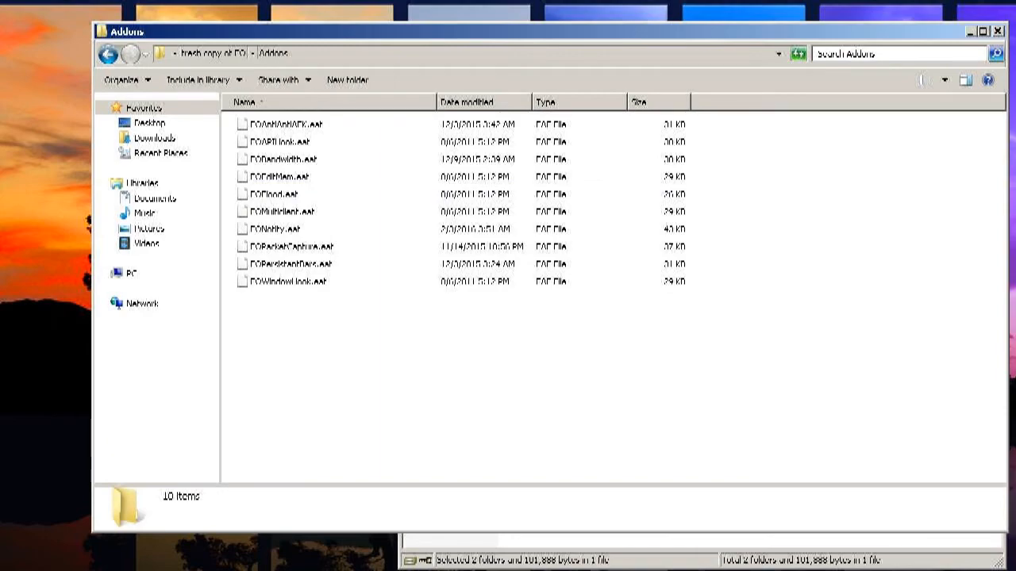
left_click(108, 54)
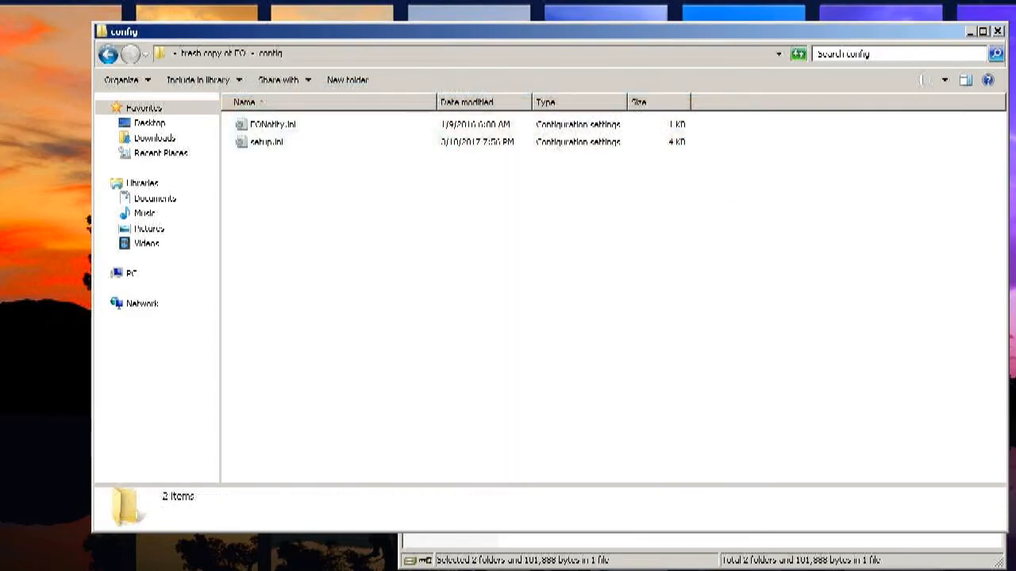
- Open EONotify.ini in Notepad and add the character name Kodz under [alias]
left_click(273, 124)
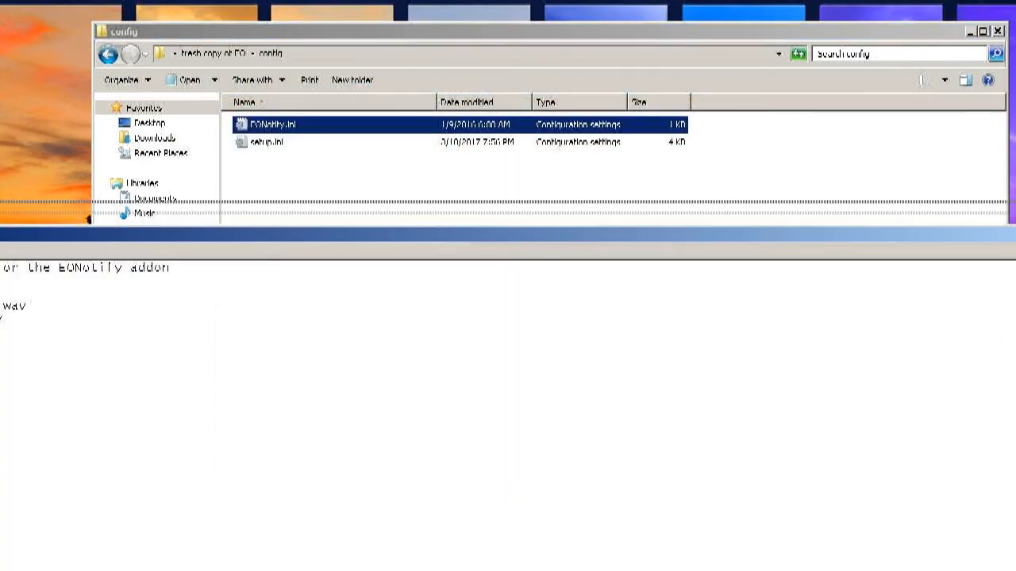
double_click(271, 123)
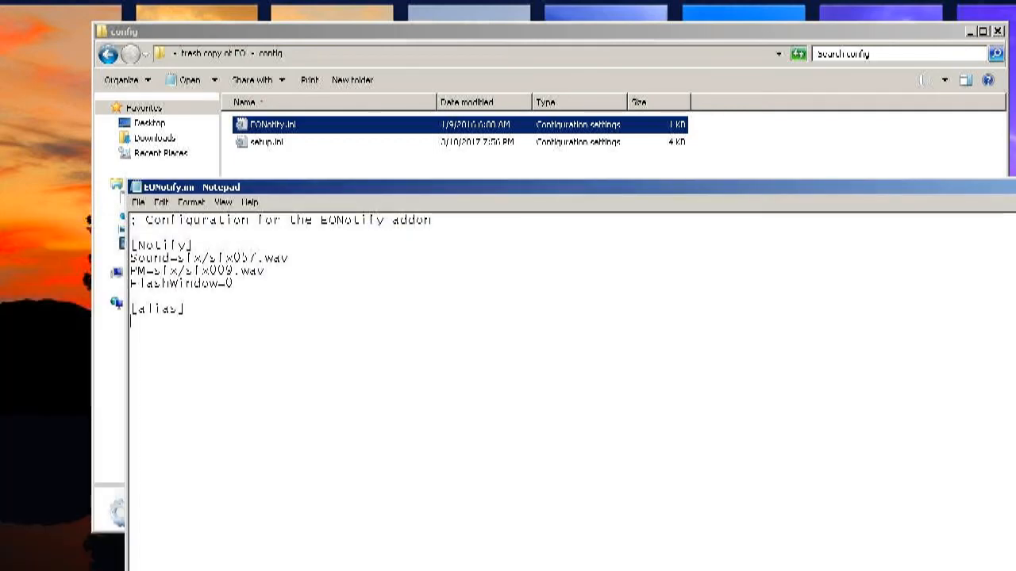
type("Kodz")
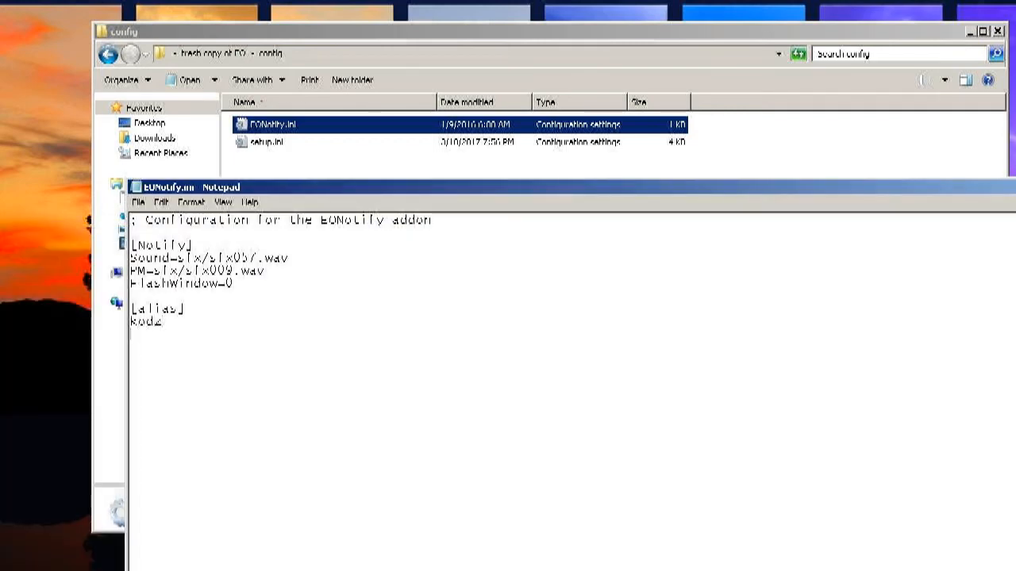